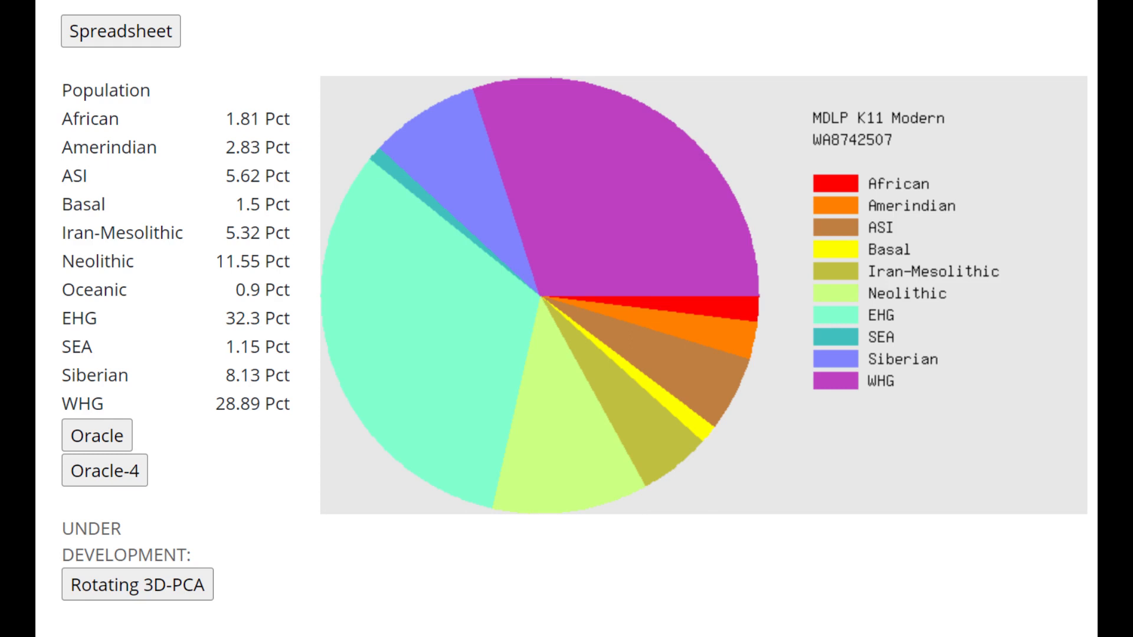
Select the Sarmatian_Urals CombinedKit file as the genome to upload.
{"action": "left_click", "coordinate": [94, 434]}
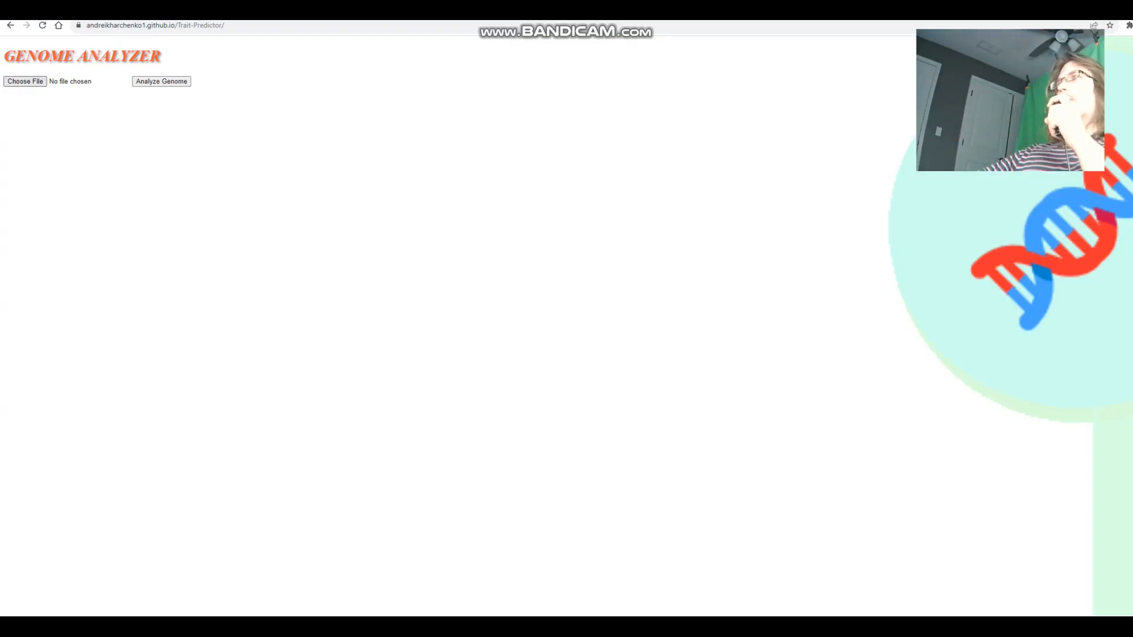
{"action": "left_click", "coordinate": [25, 80]}
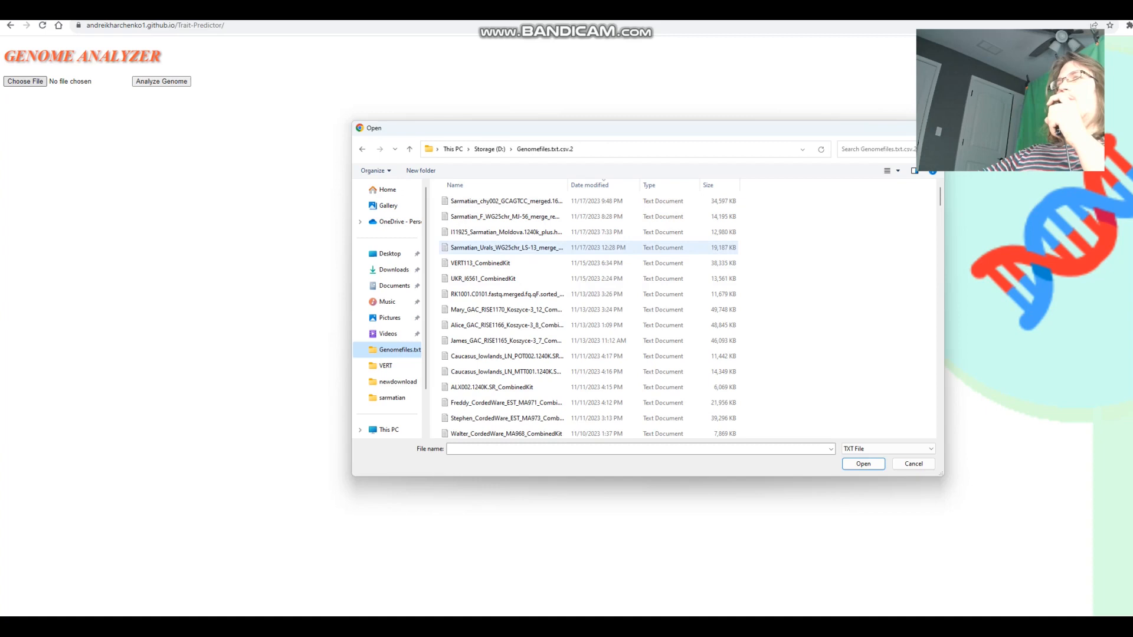
{"action": "mouse_move", "coordinate": [505, 247]}
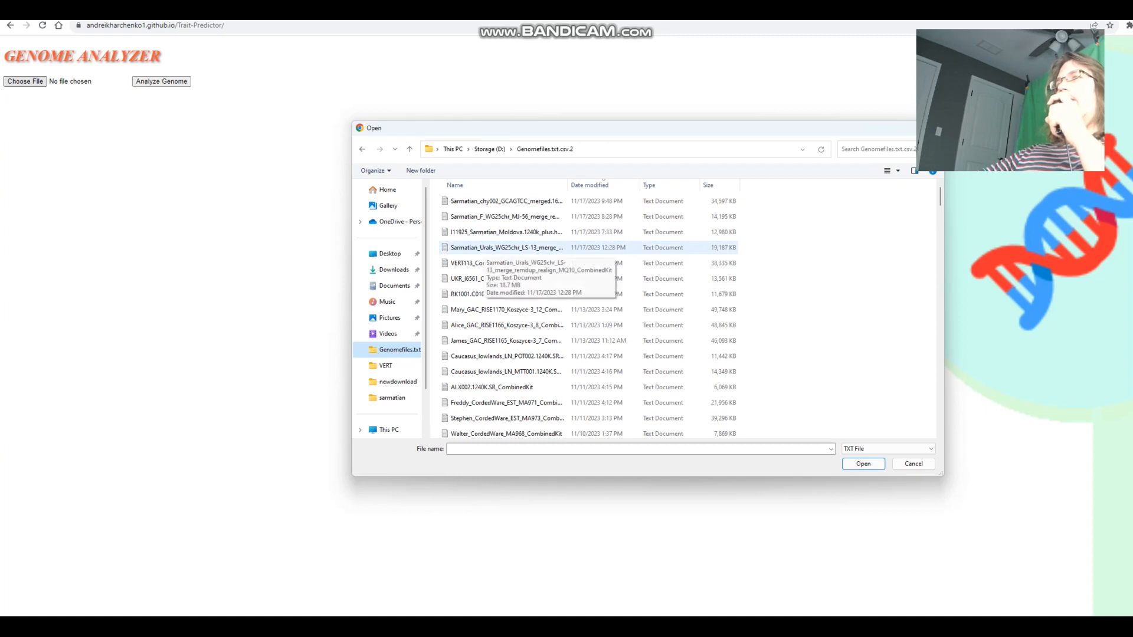
{"action": "left_click", "coordinate": [862, 464]}
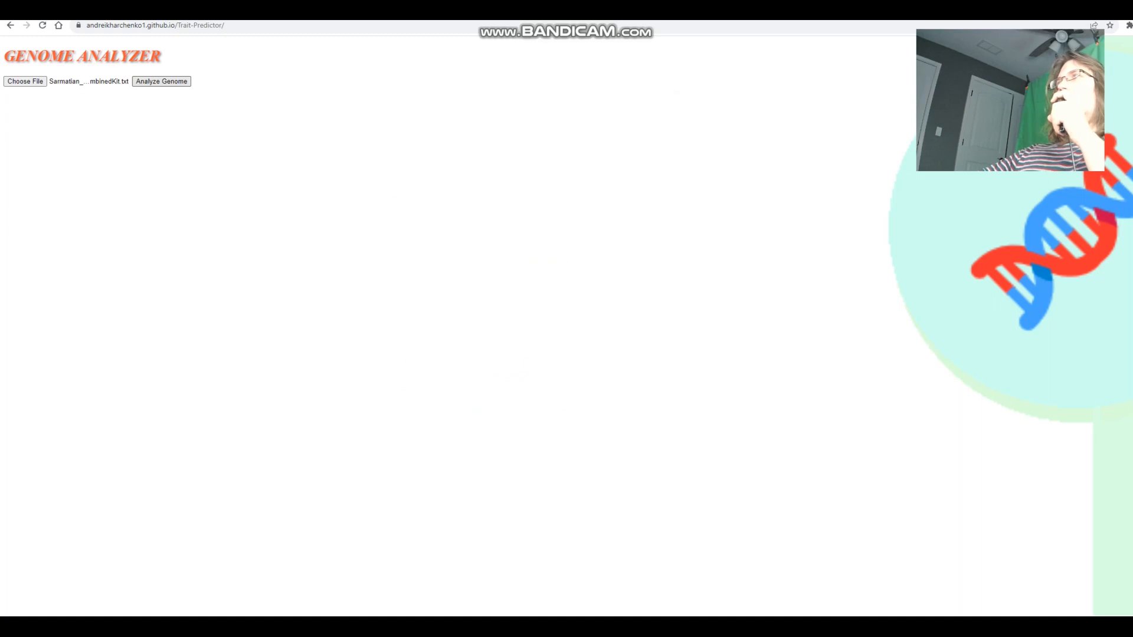
Run Analyze Genome with sample name ls13, showing mental health, lactose, empathy and diabetes results.
{"action": "left_click", "coordinate": [160, 80]}
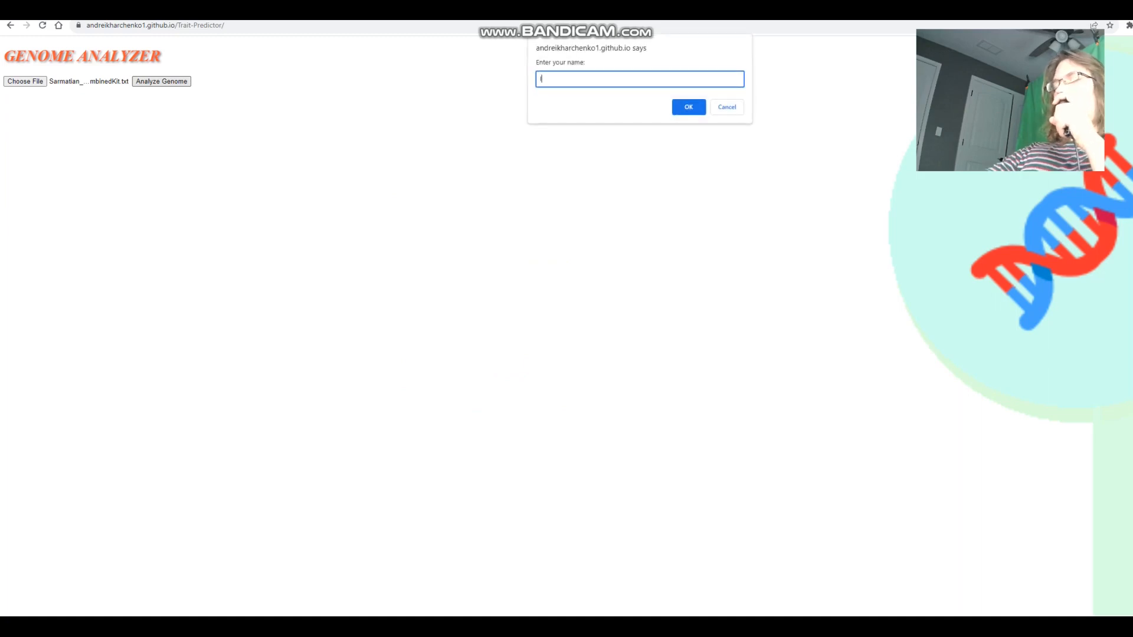
{"action": "type", "text": "ls13"}
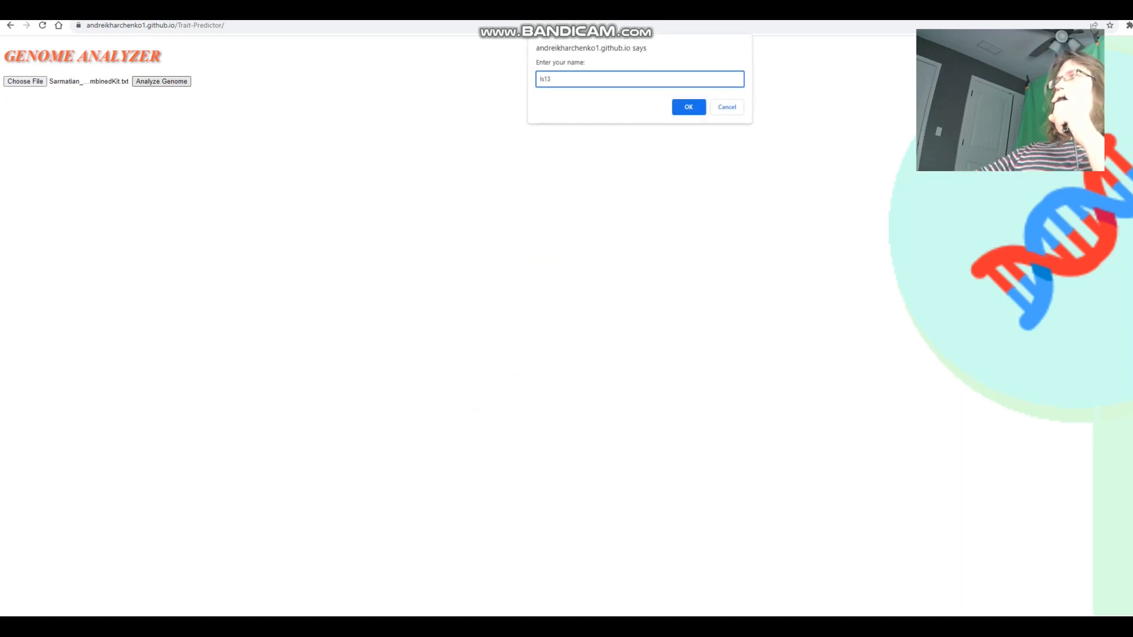
{"action": "left_click", "coordinate": [689, 107]}
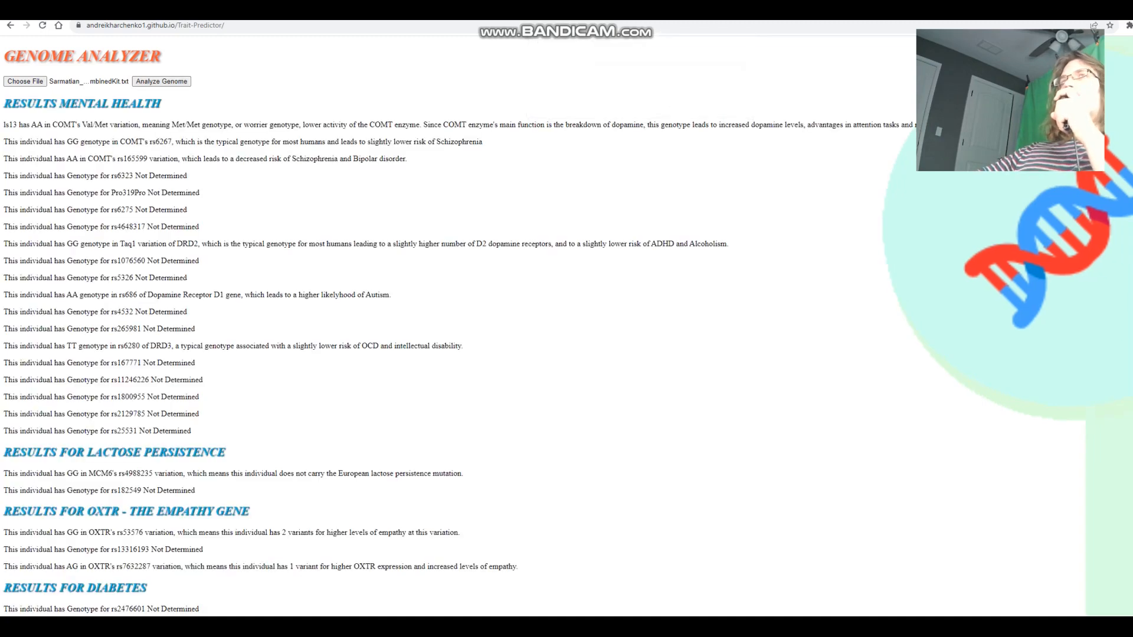
{"action": "left_click_drag", "start_coordinate": [30, 124], "coordinate": [273, 124]}
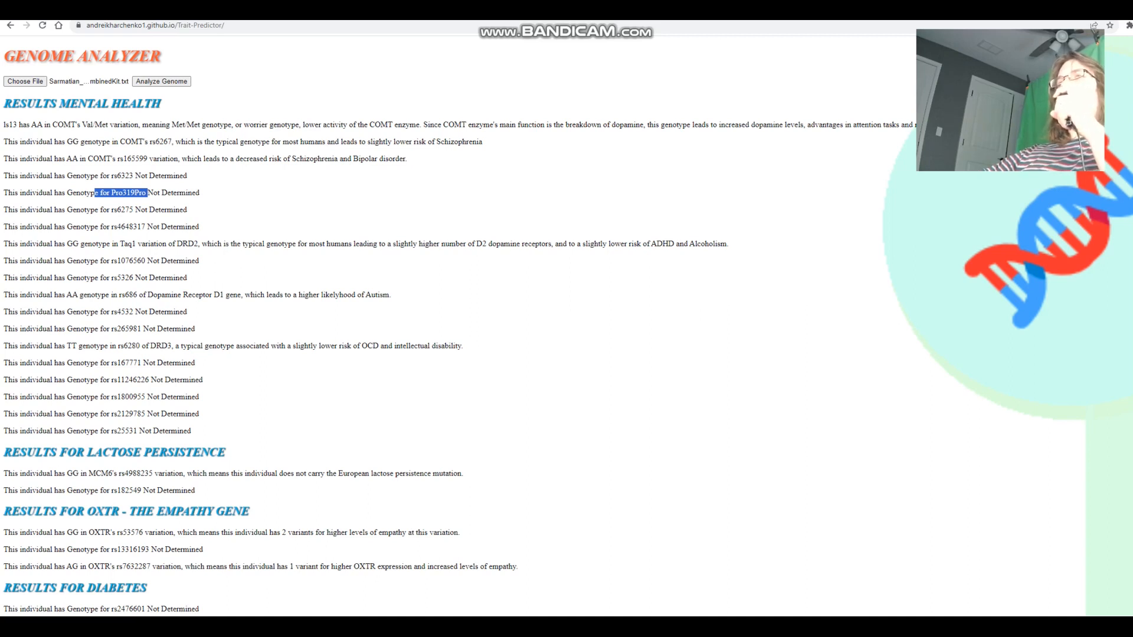
{"action": "left_click_drag", "start_coordinate": [56, 346], "coordinate": [238, 345]}
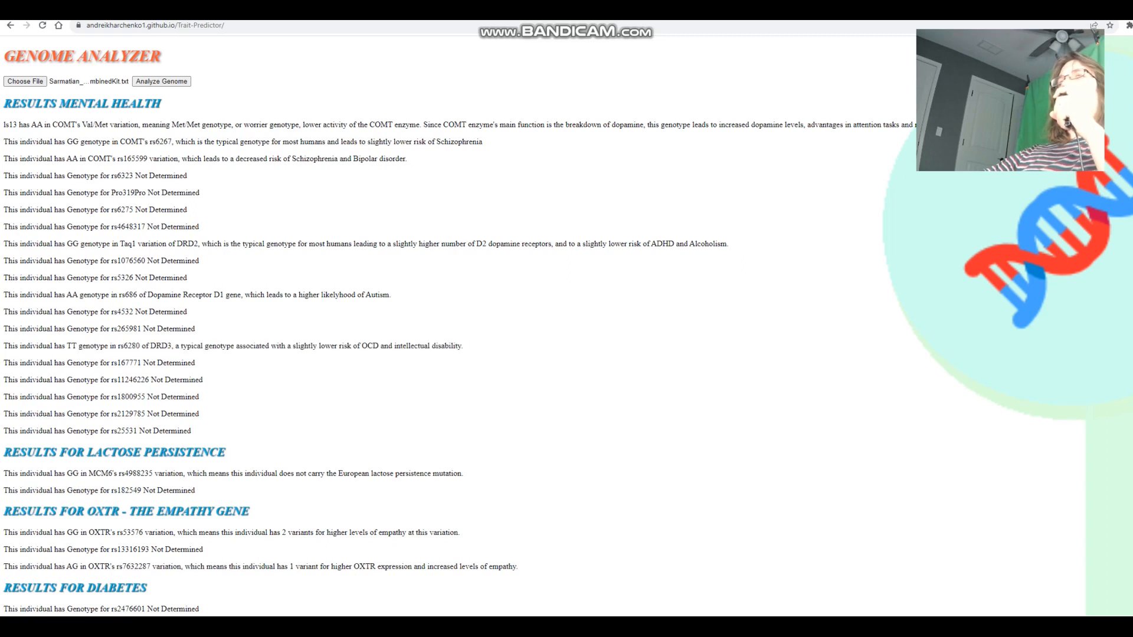
{"action": "left_click_drag", "start_coordinate": [53, 295], "coordinate": [240, 295]}
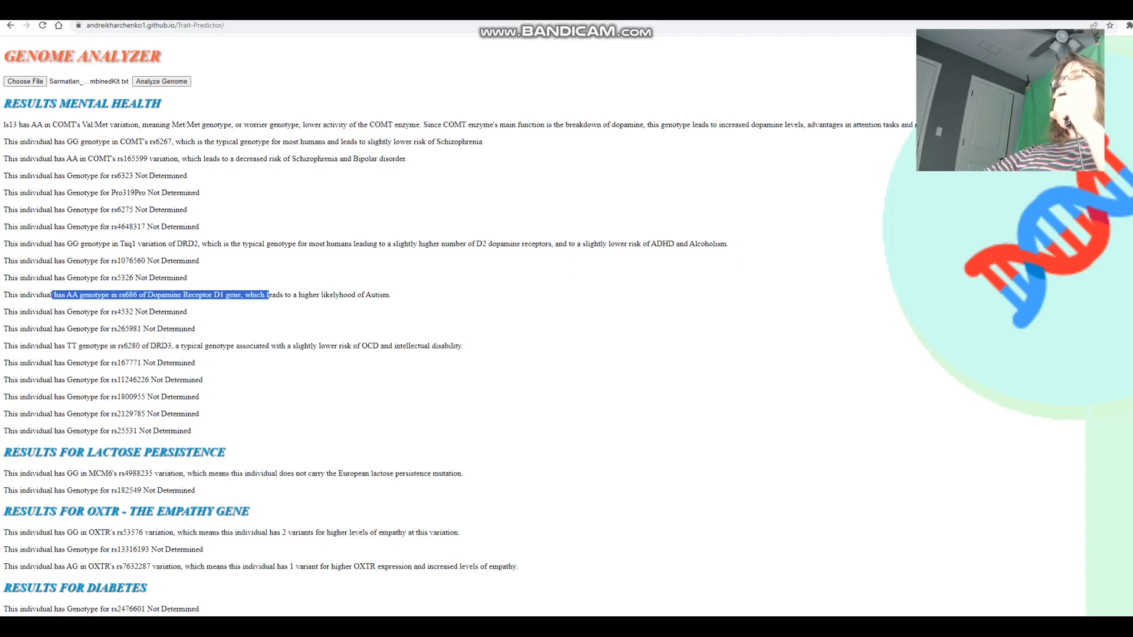
{"action": "left_click_drag", "start_coordinate": [266, 294], "coordinate": [391, 294]}
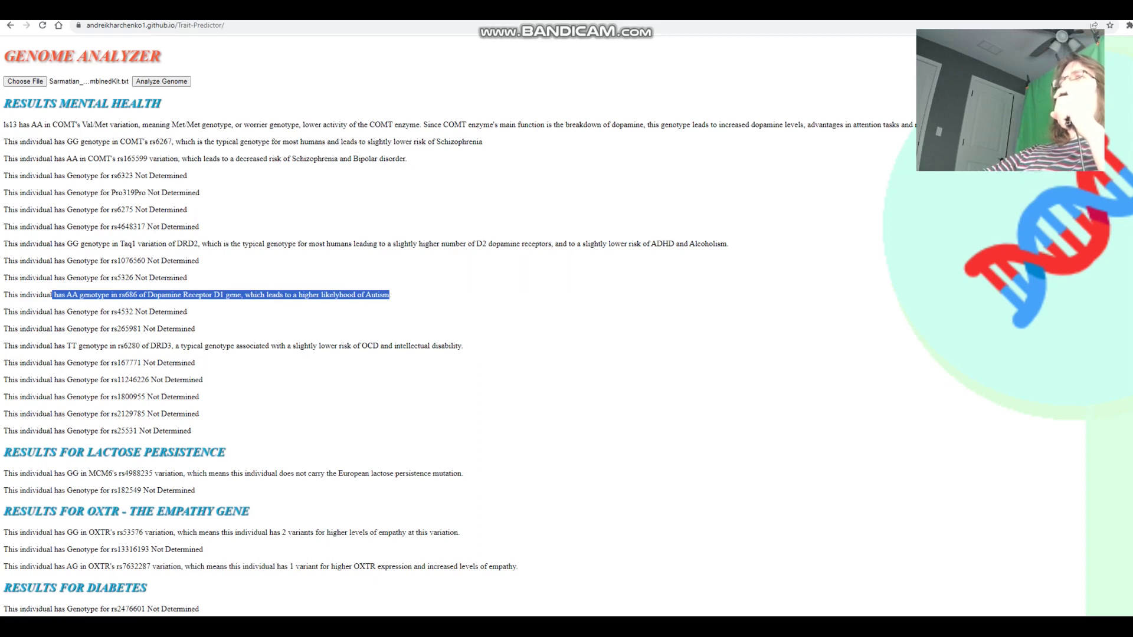
{"action": "scroll", "scroll_direction": "down", "scroll_amount": 3}
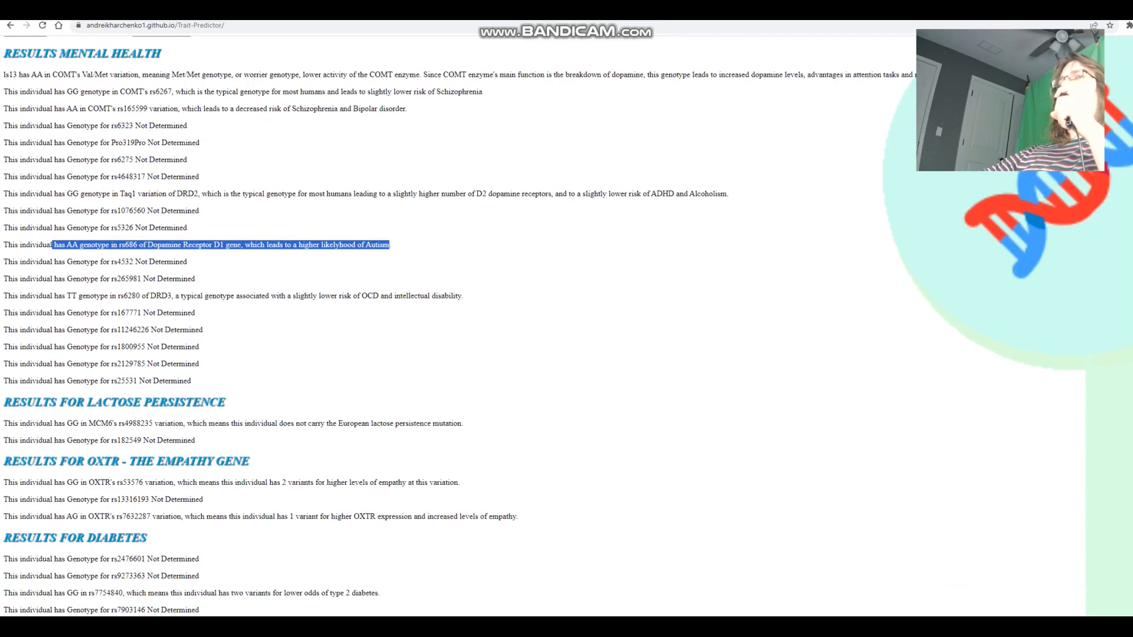
{"action": "scroll", "scroll_direction": "down", "scroll_amount": 3}
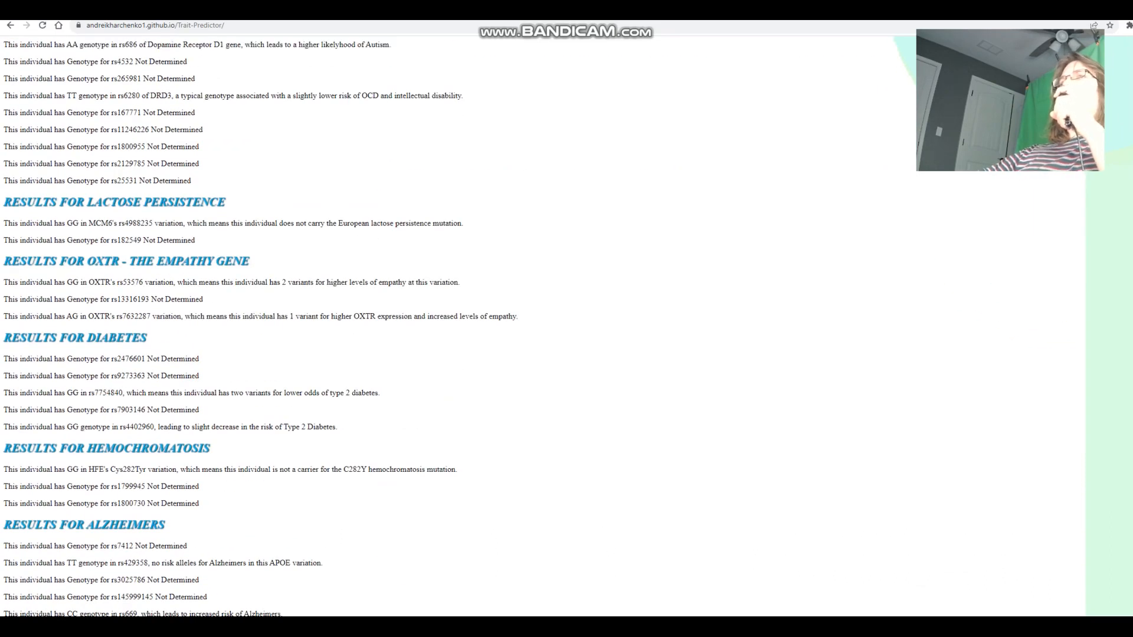
{"action": "left_click_drag", "start_coordinate": [57, 223], "coordinate": [406, 223]}
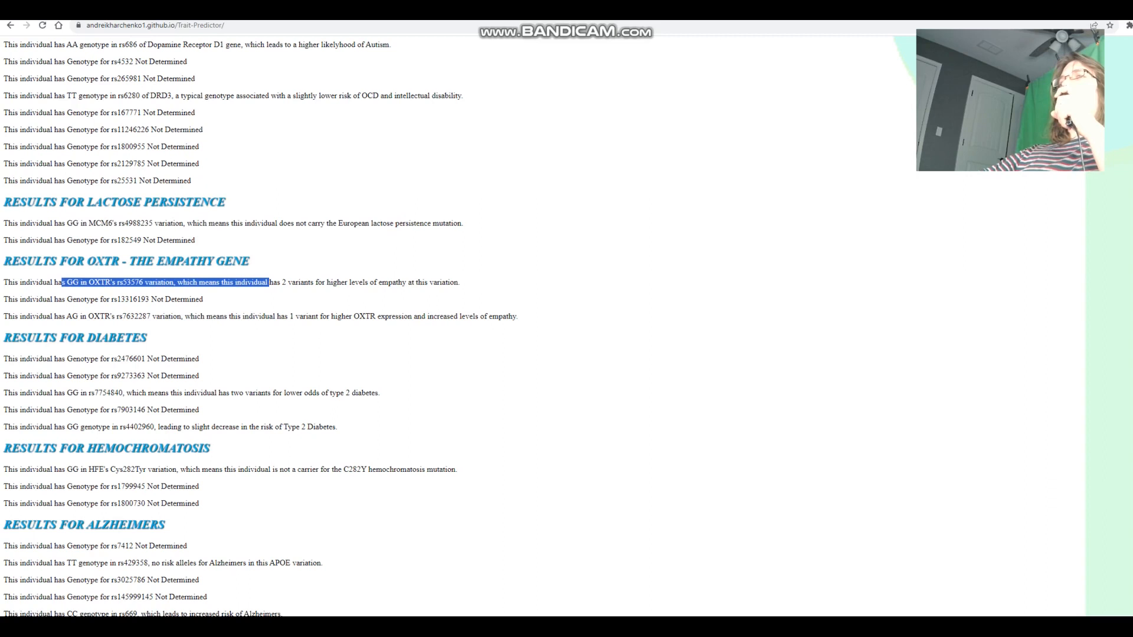
{"action": "left_click_drag", "start_coordinate": [268, 282], "coordinate": [409, 282]}
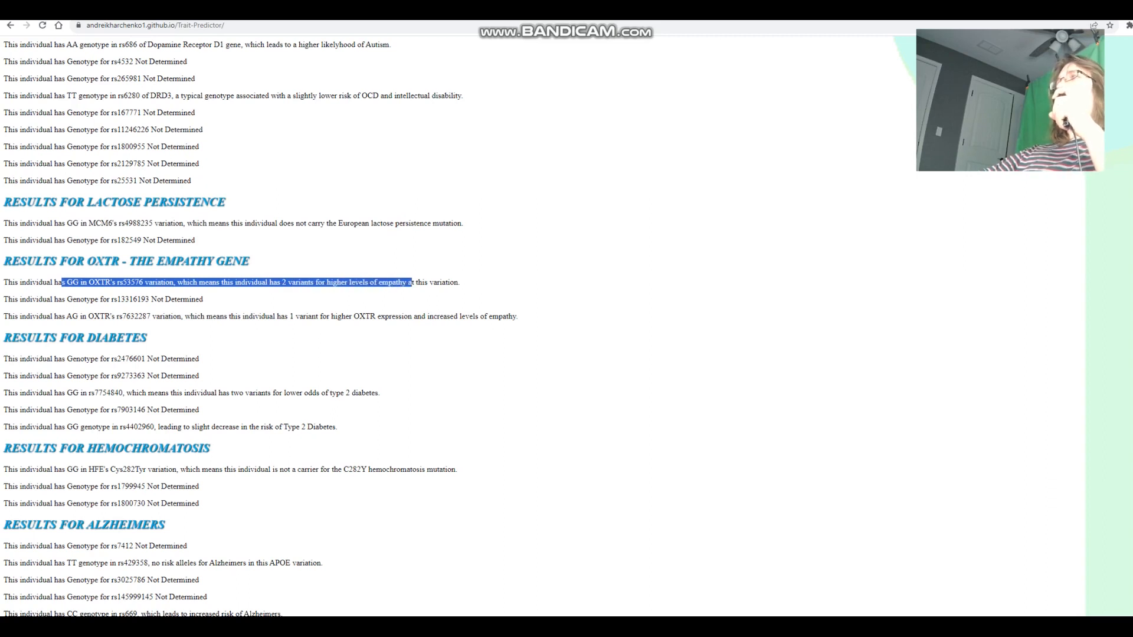
{"action": "scroll", "scroll_direction": "down", "scroll_amount": 3}
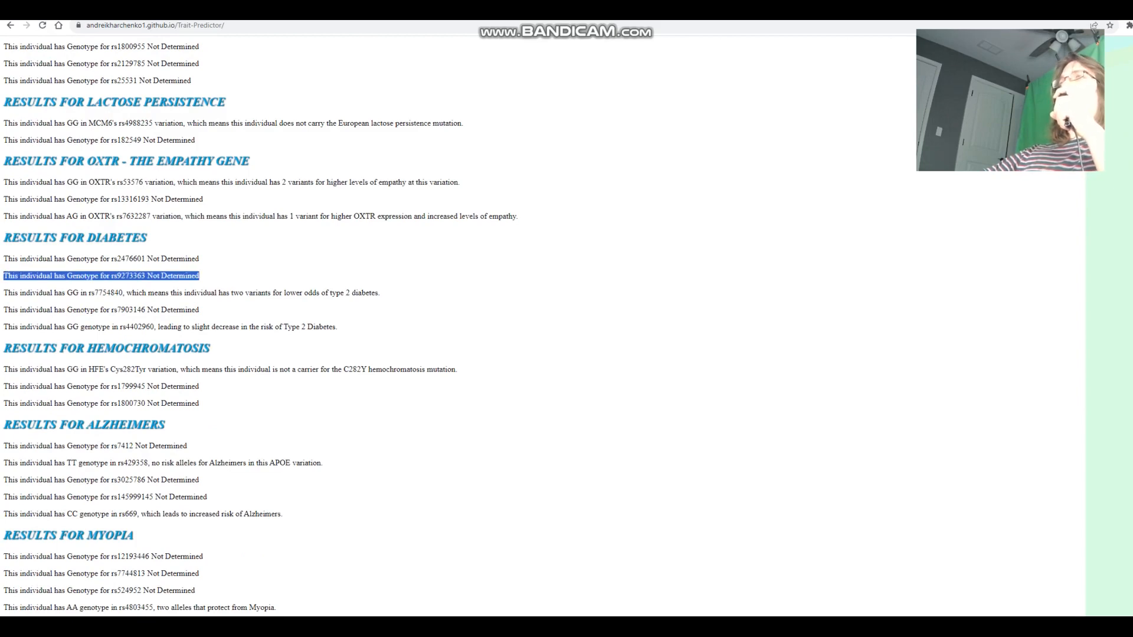
{"action": "scroll", "scroll_direction": "down", "scroll_amount": 3}
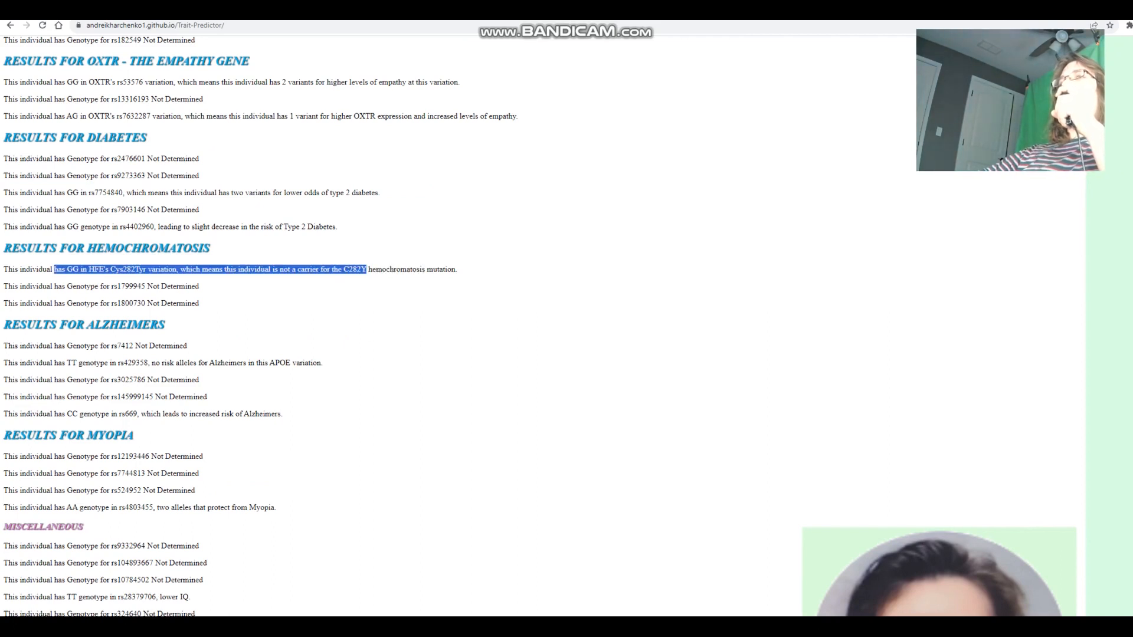
{"action": "scroll", "scroll_direction": "down", "scroll_amount": 3}
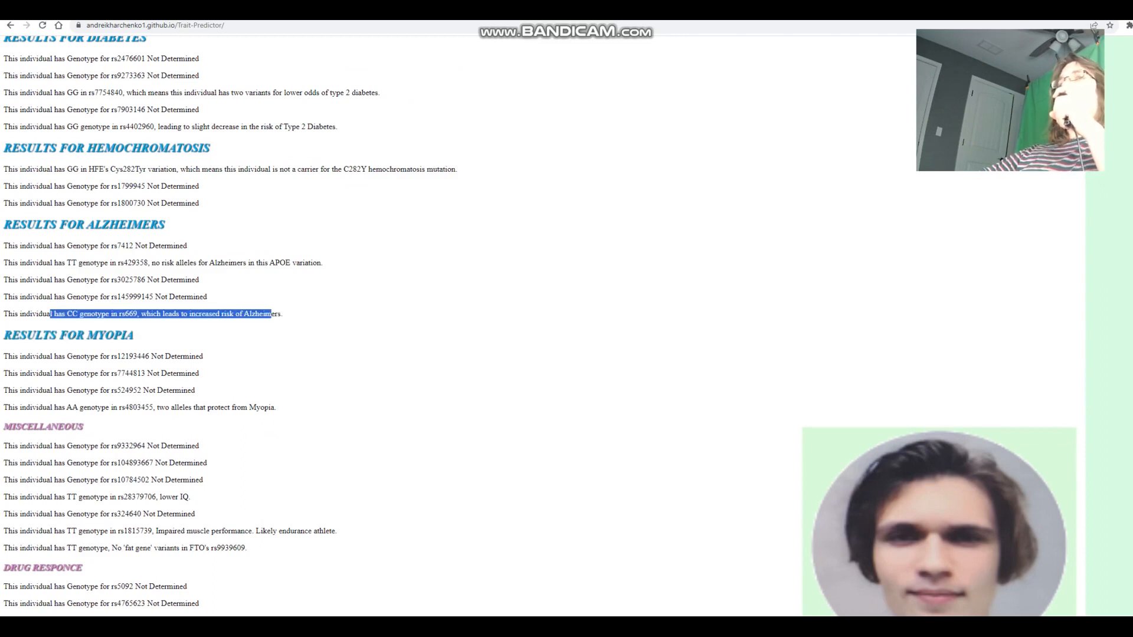
{"action": "scroll", "scroll_direction": "down", "scroll_amount": 3}
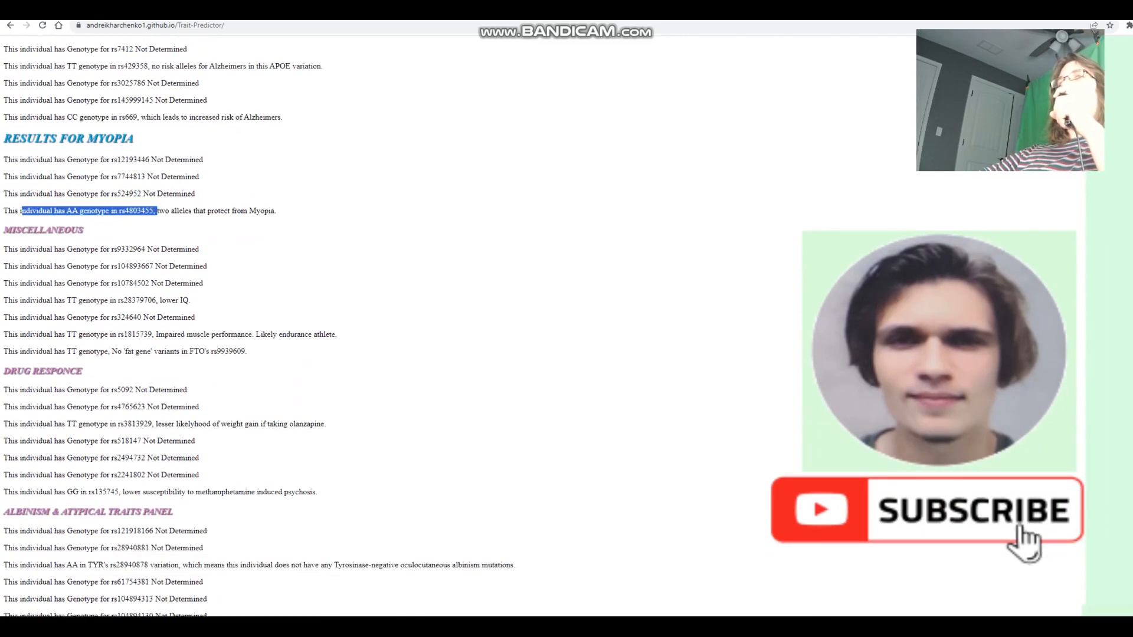
{"action": "left_click_drag", "start_coordinate": [154, 210], "coordinate": [246, 210]}
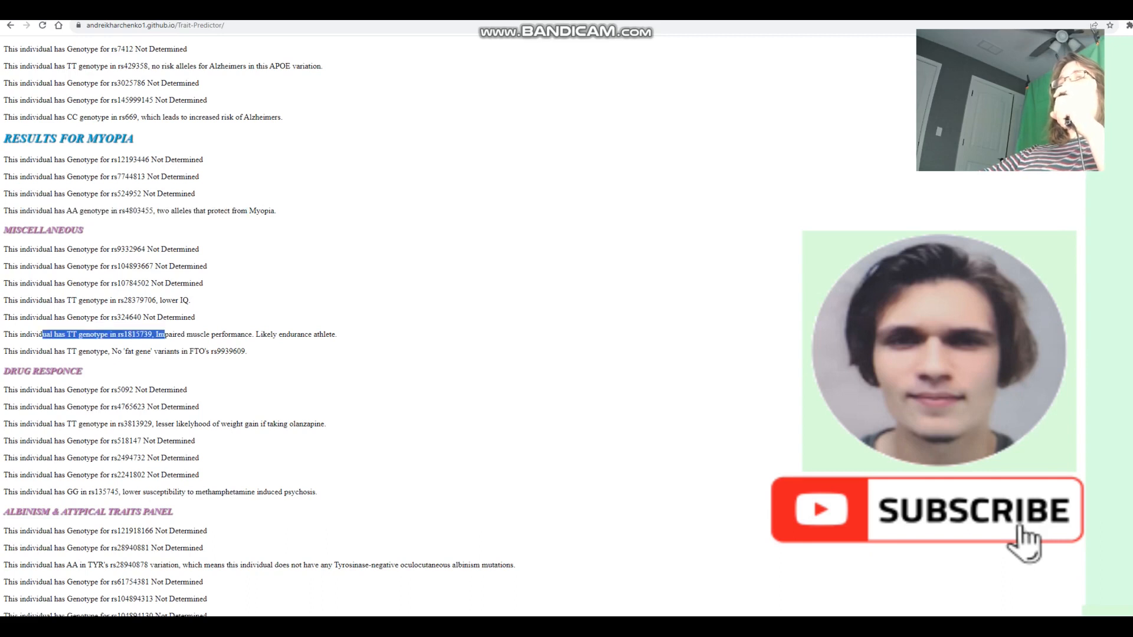
{"action": "left_click_drag", "start_coordinate": [163, 334], "coordinate": [336, 334]}
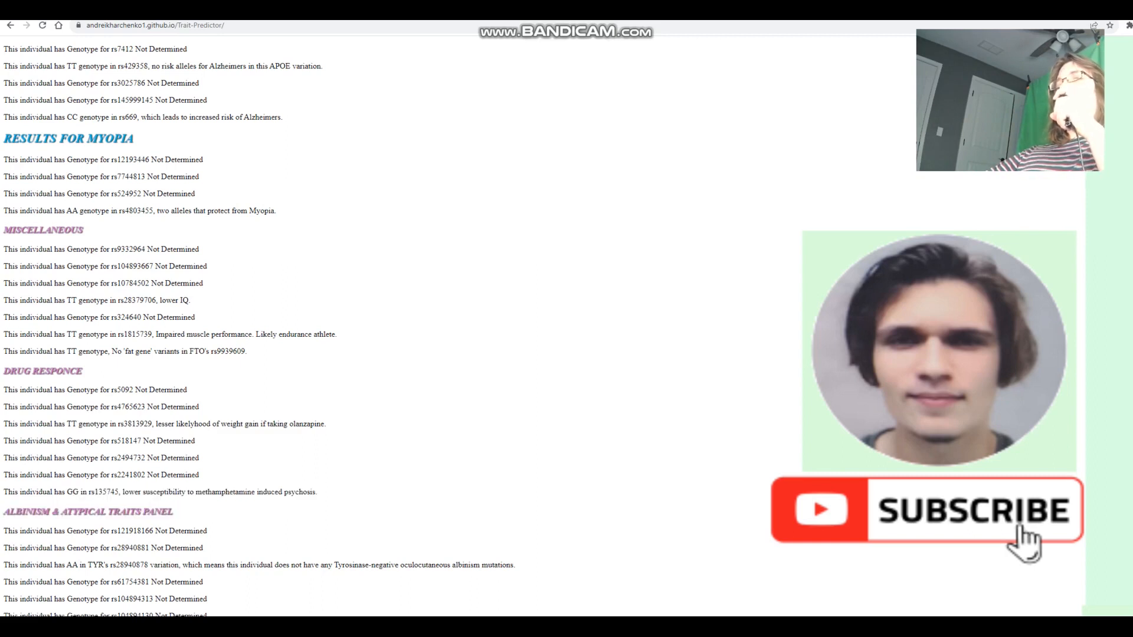
{"action": "left_click_drag", "start_coordinate": [54, 565], "coordinate": [394, 565]}
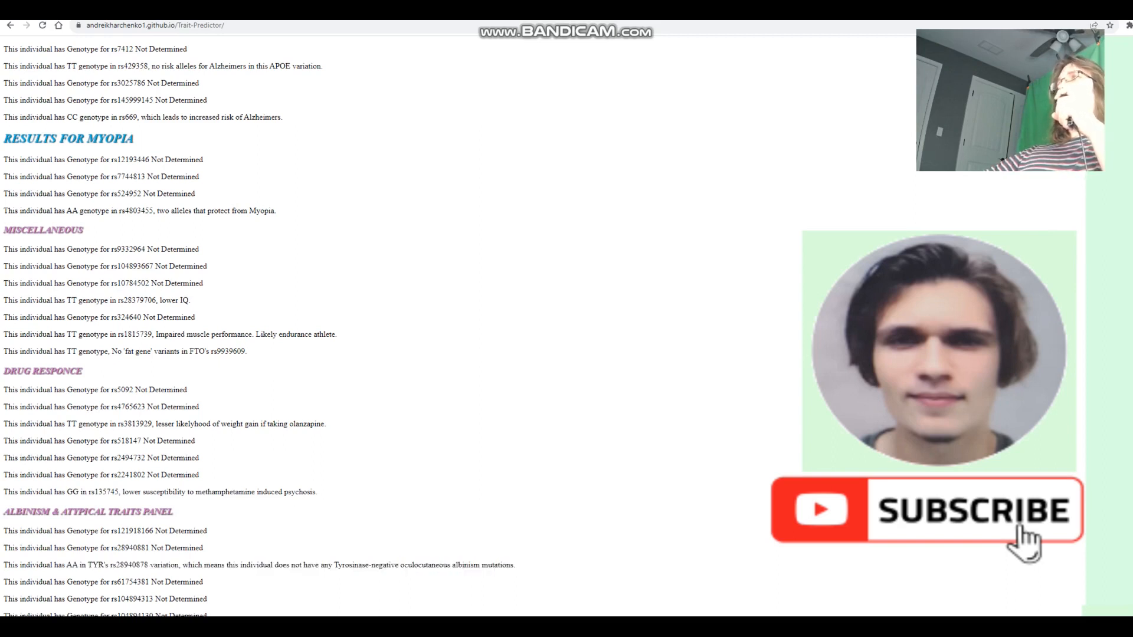
{"action": "left_click_drag", "start_coordinate": [4, 531], "coordinate": [211, 616]}
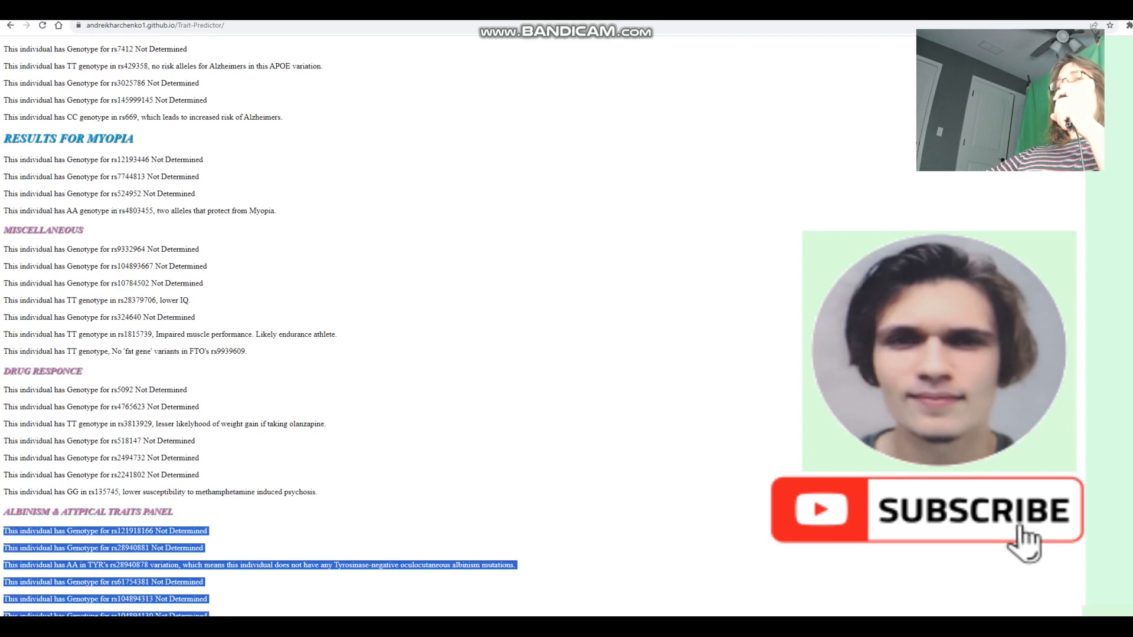
{"action": "scroll", "scroll_direction": "down", "scroll_amount": 3}
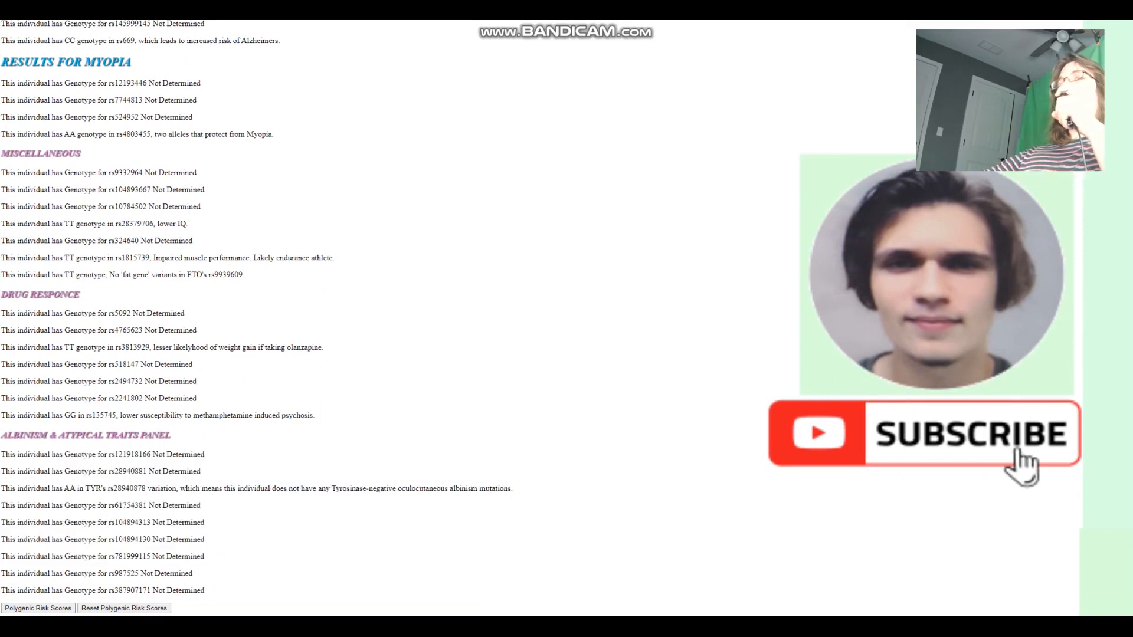
{"action": "left_click_drag", "start_coordinate": [152, 505], "coordinate": [193, 574]}
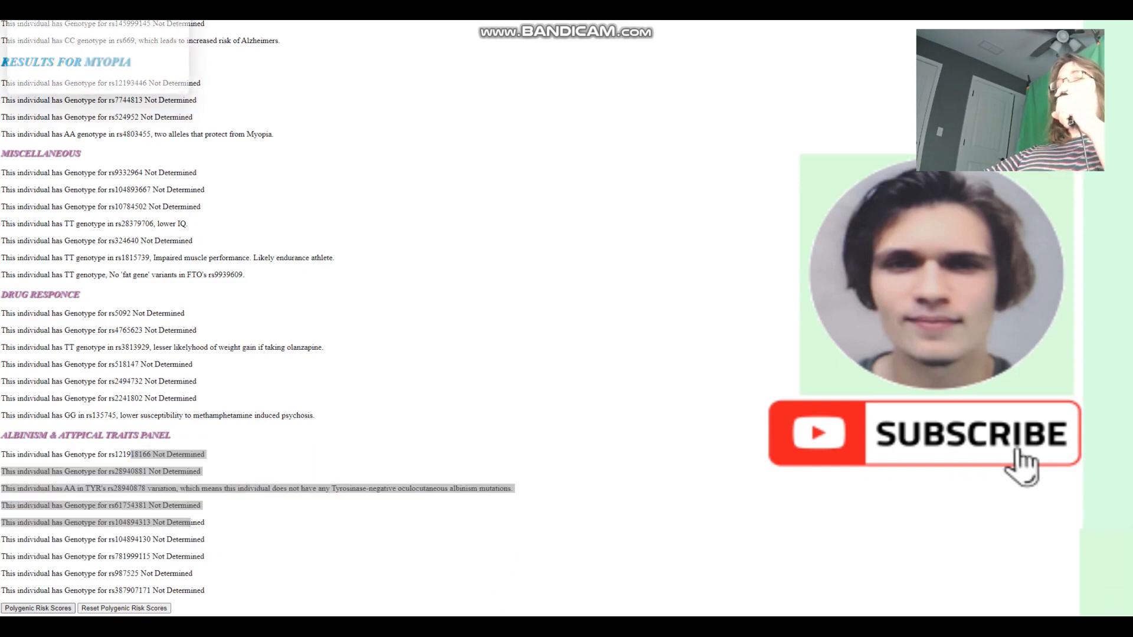
Show the Polygenic Risk Scores popup and highlight the type 2 diabetes and schizophrenia odds figures.
{"action": "left_click", "coordinate": [30, 609]}
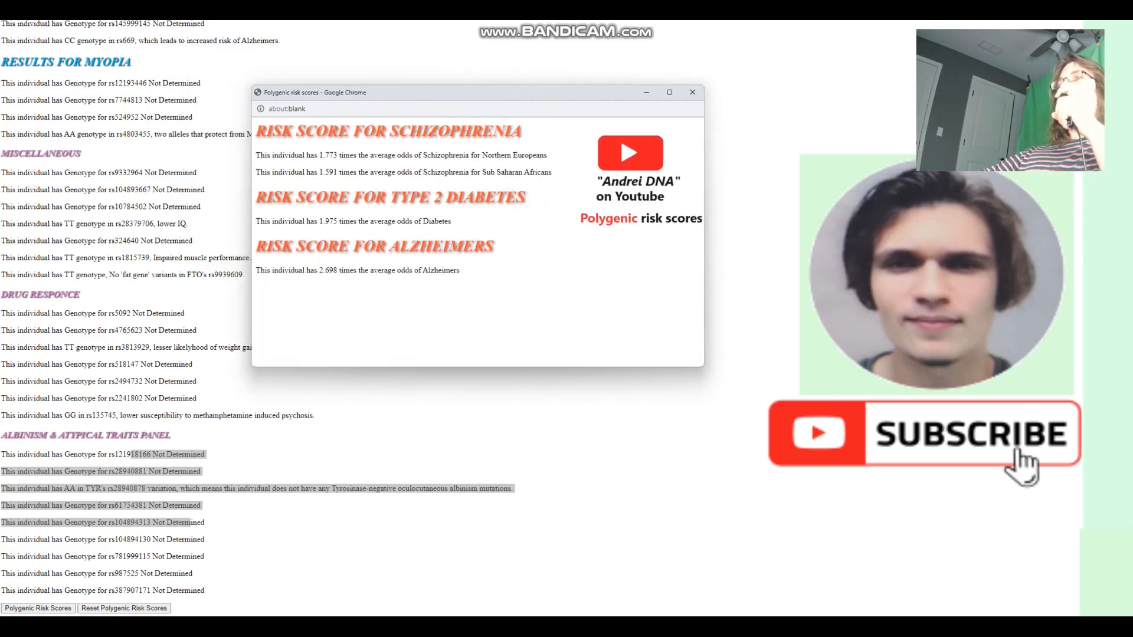
{"action": "double_click", "coordinate": [327, 156]}
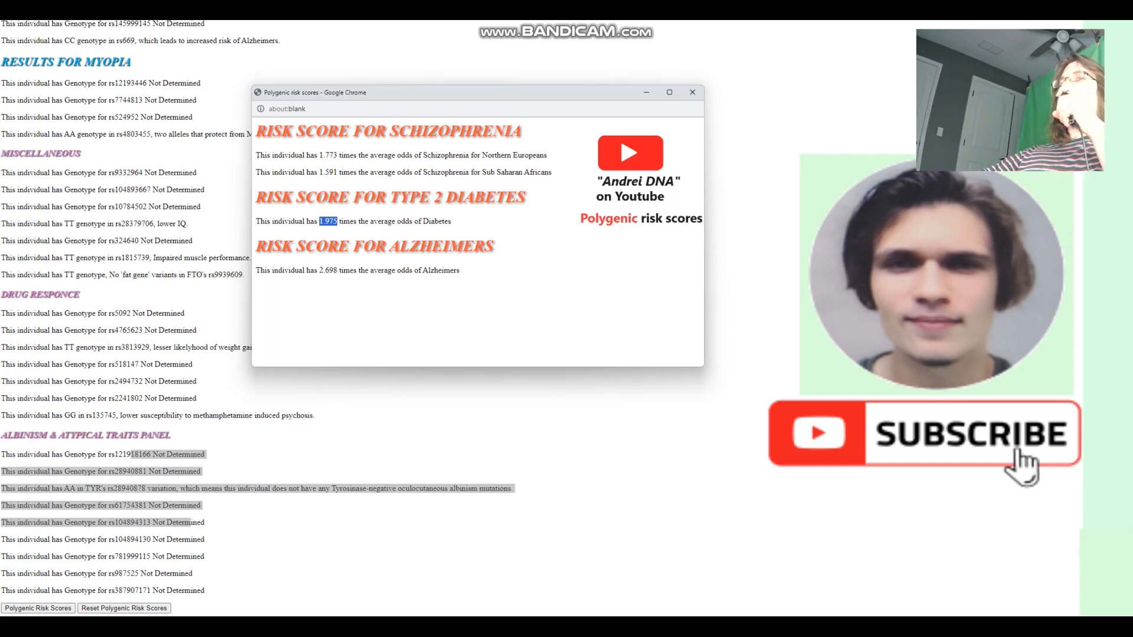
{"action": "double_click", "coordinate": [327, 270]}
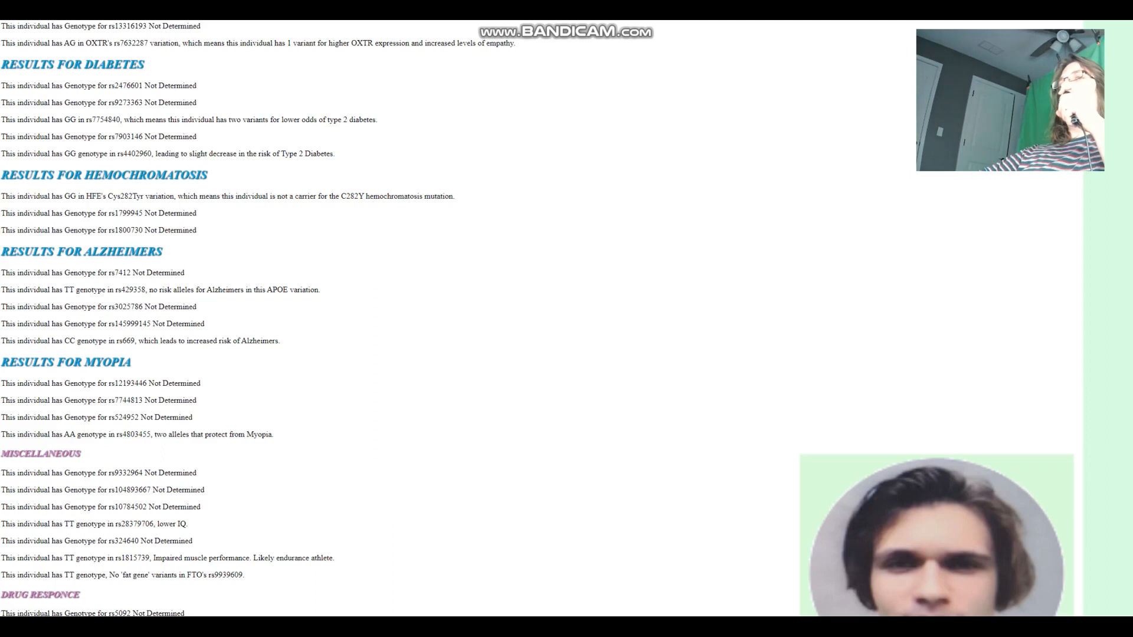
Highlight the remaining risk score text, including the 2.698x Alzheimer's odds.
{"action": "left_click_drag", "start_coordinate": [59, 291], "coordinate": [320, 290]}
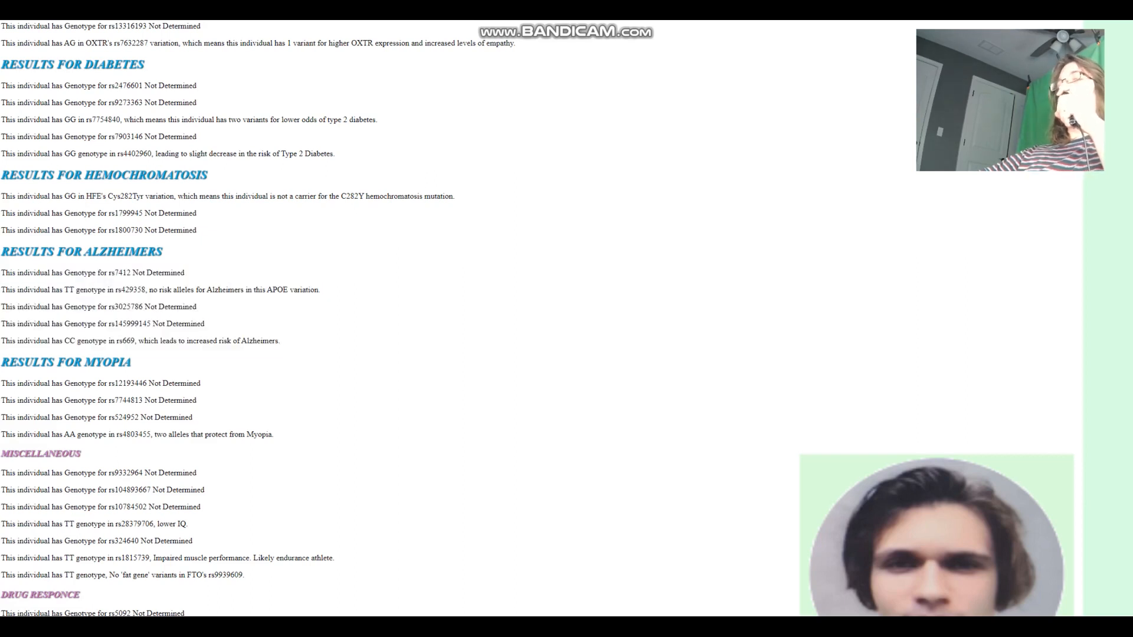
{"action": "scroll", "scroll_direction": "down", "scroll_amount": 3}
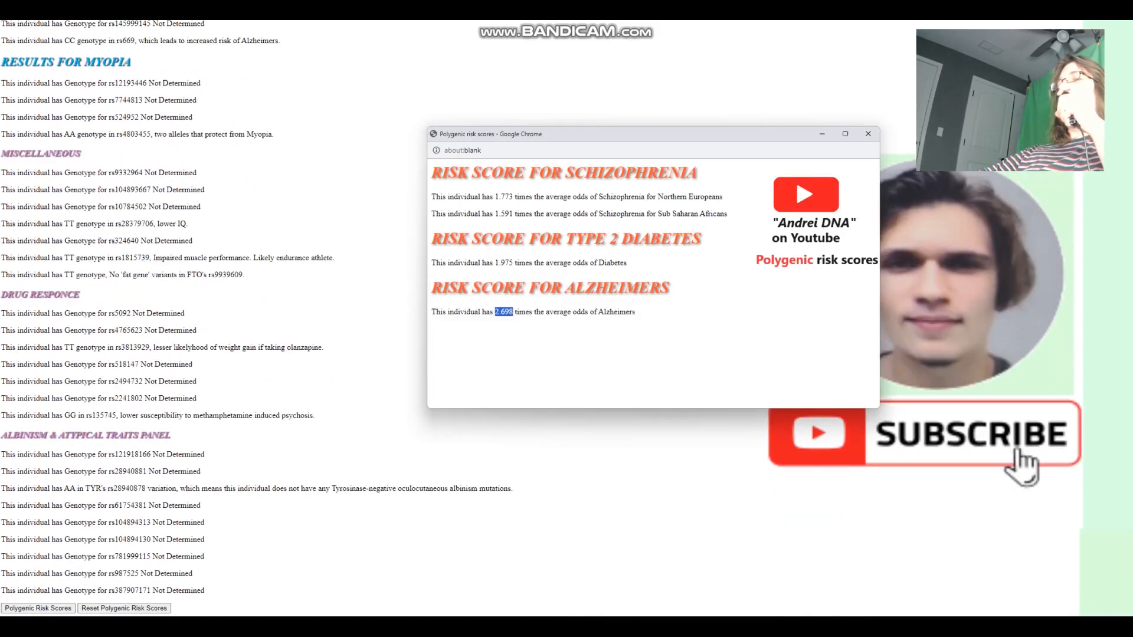
{"action": "left_click_drag", "start_coordinate": [449, 173], "coordinate": [636, 312]}
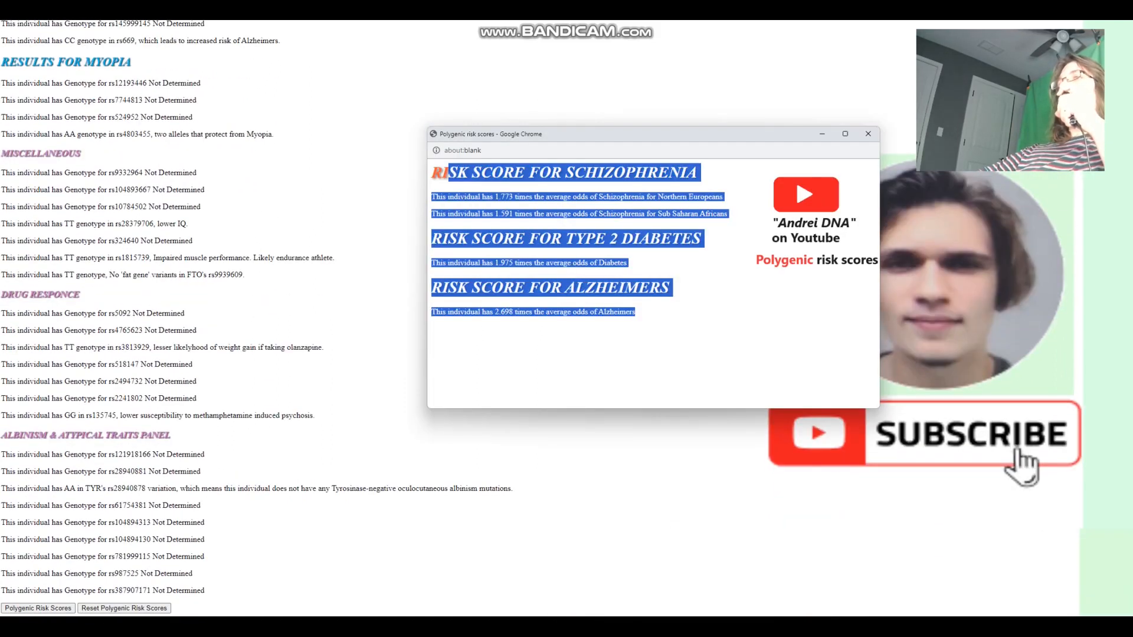